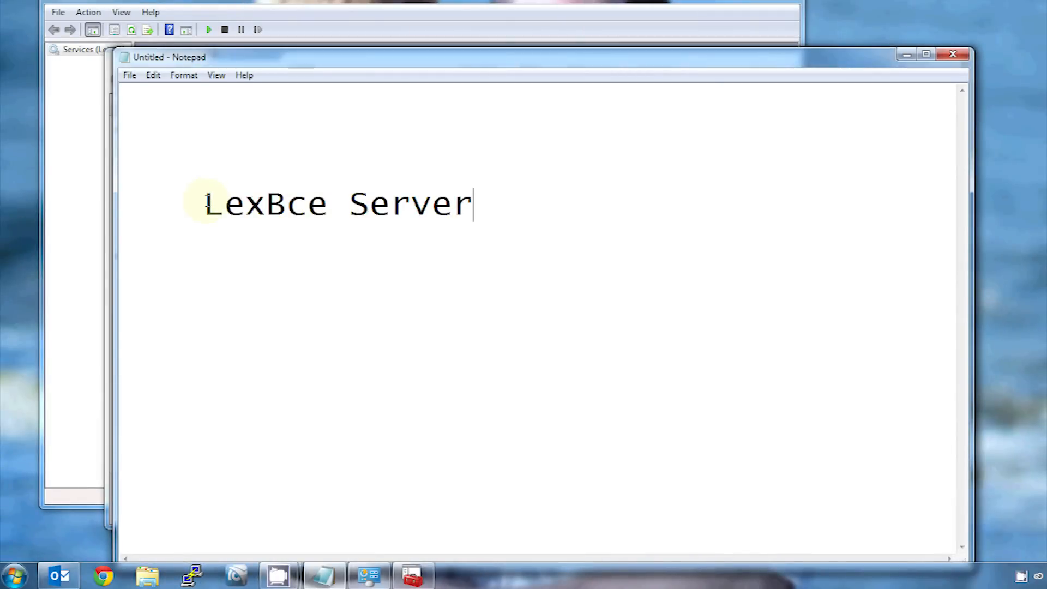
- Select the 'LexBce Server' note, then right-click the stopped Print Spooler service
left_click_drag(205, 203, 473, 203)
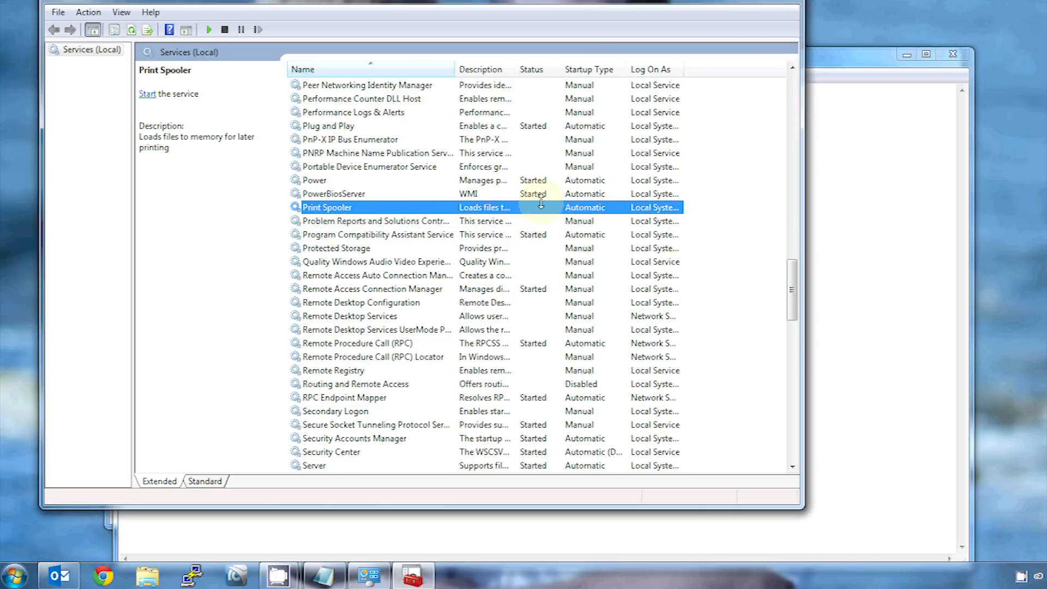
mouse_move(544, 200)
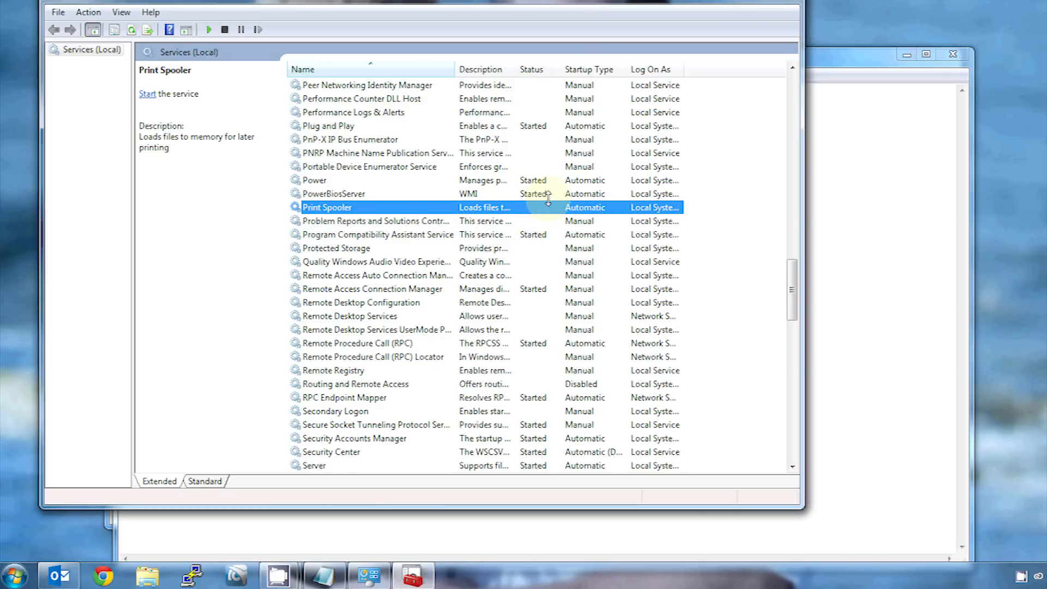
right_click(326, 207)
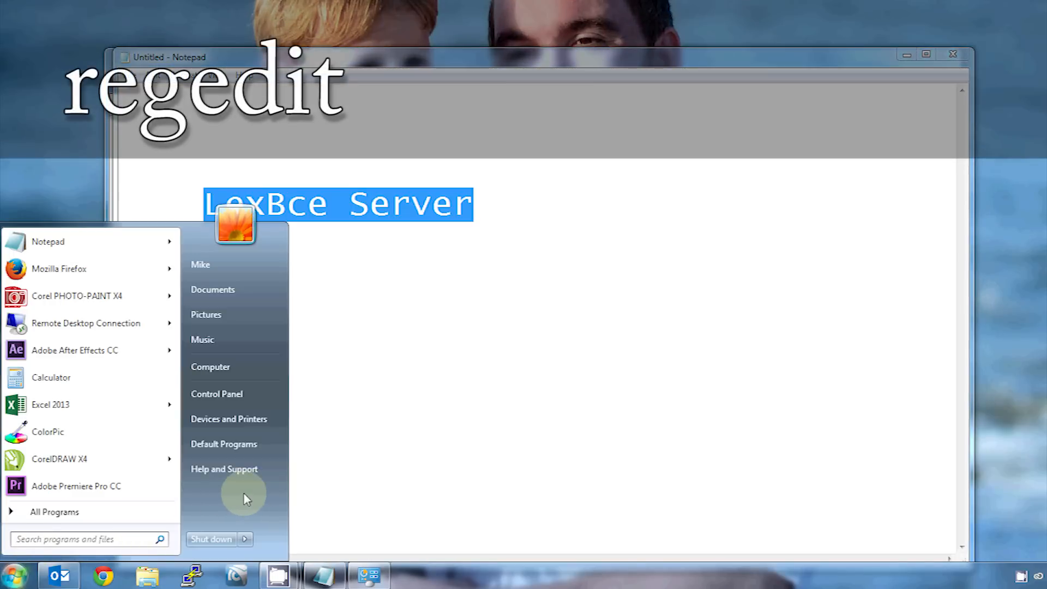
- Search the Start menu for regedit to launch Registry Editor
left_click(87, 538)
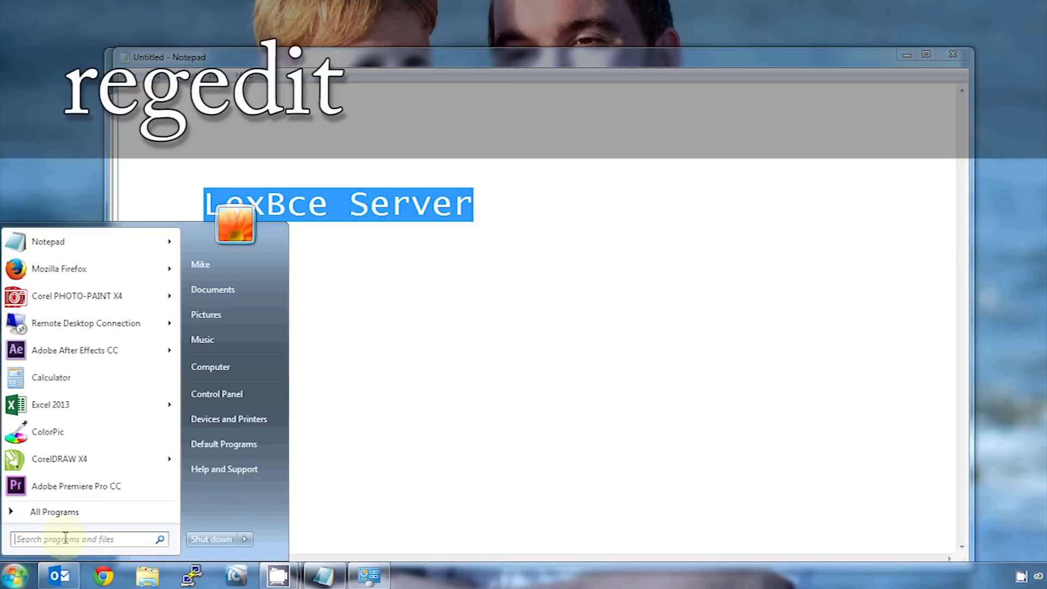
type("reded")
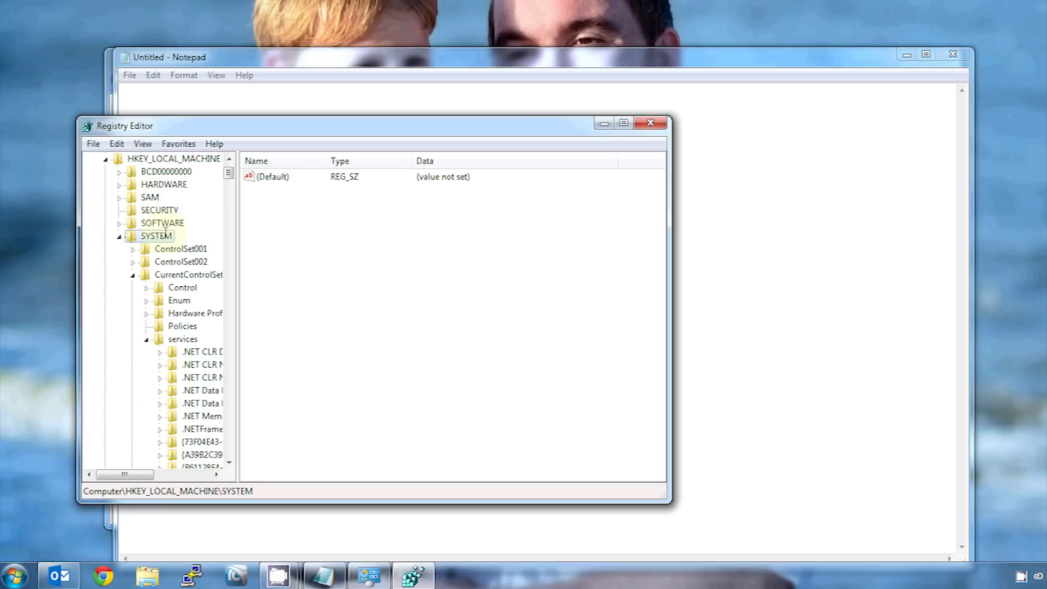
- Expand HKLM\SYSTEM\CurrentControlSet\services and select the Spooler key
left_click(182, 338)
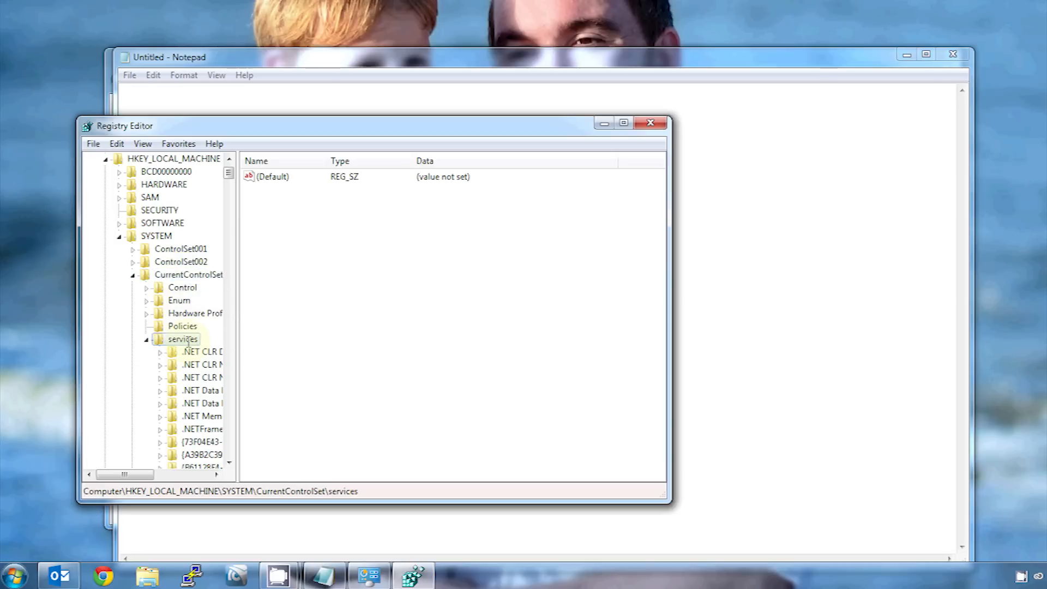
scroll("down", 3)
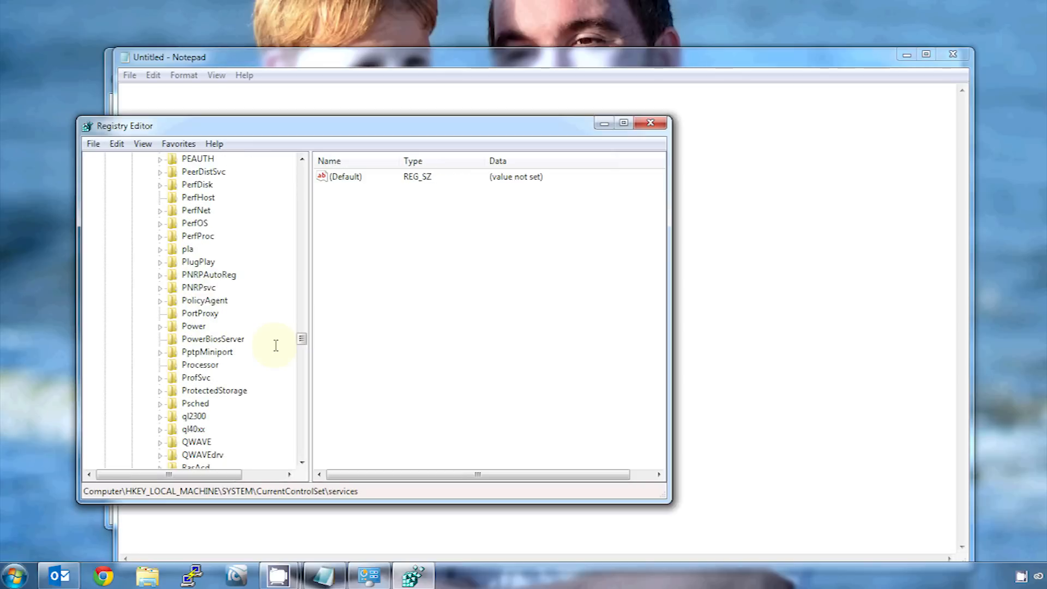
scroll("down", 3)
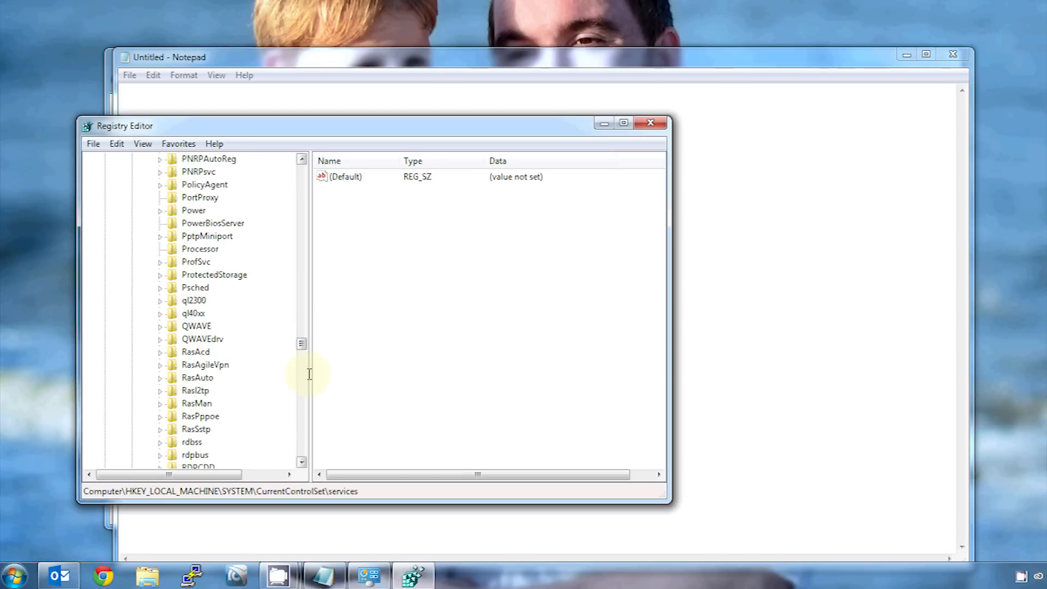
left_click(194, 390)
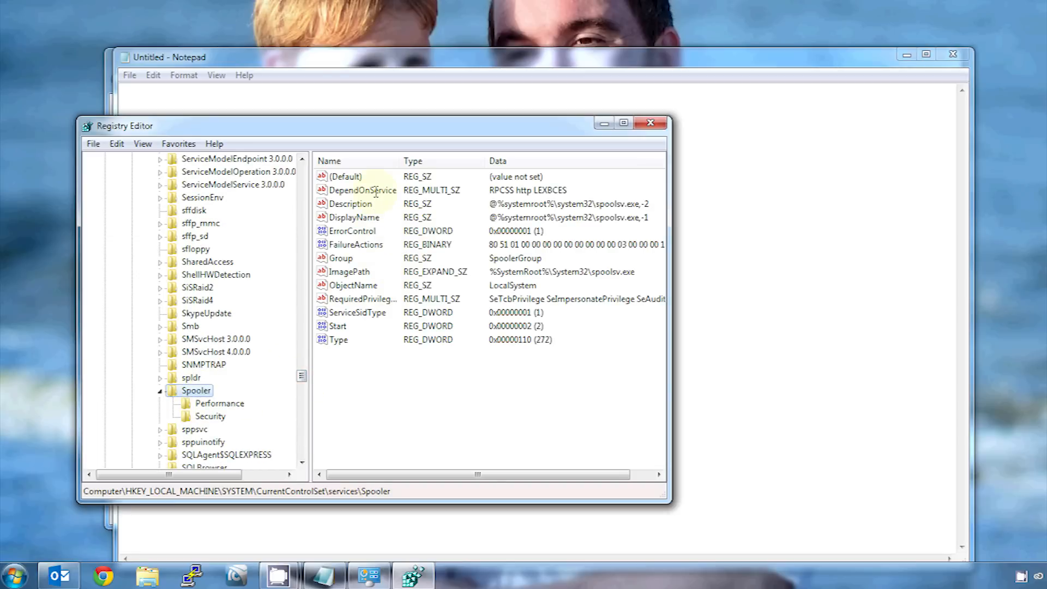
- Delete LEXBCES from Spooler's DependOnService, keeping RPCSS and http, then close Registry Editor
double_click(361, 190)
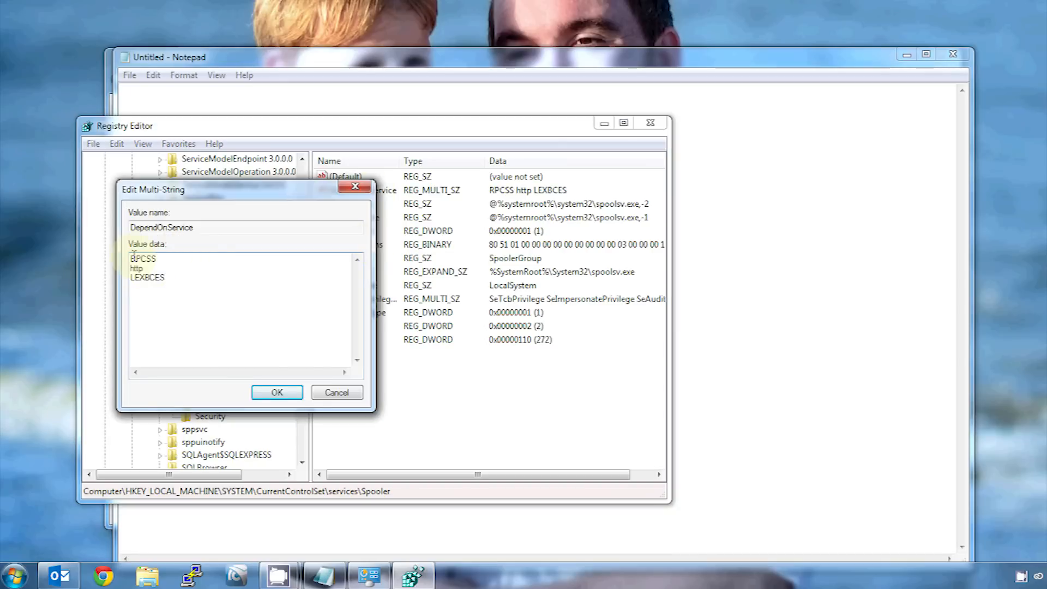
double_click(136, 268)
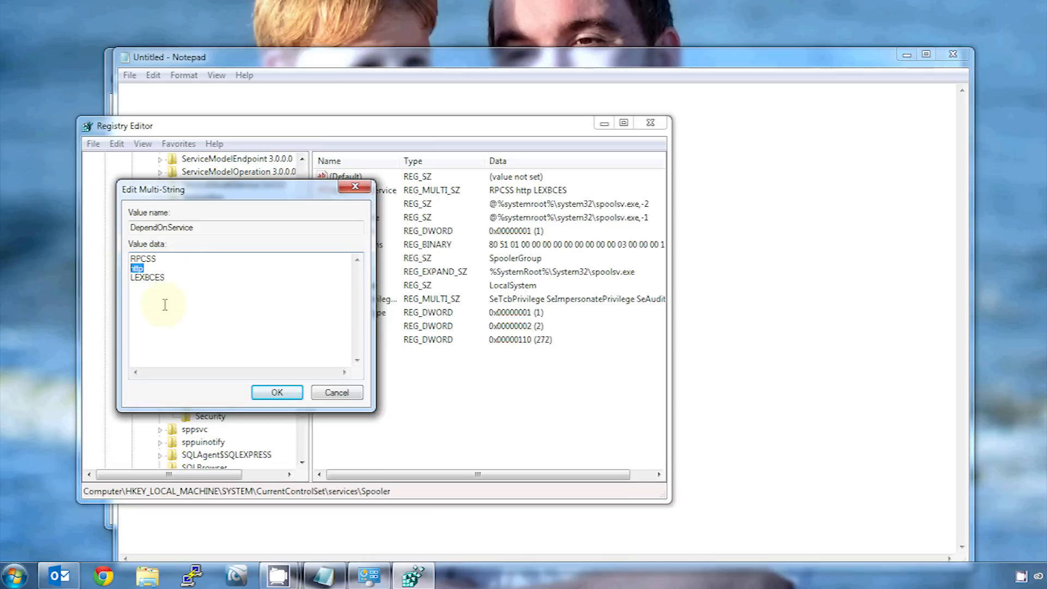
left_click(146, 277)
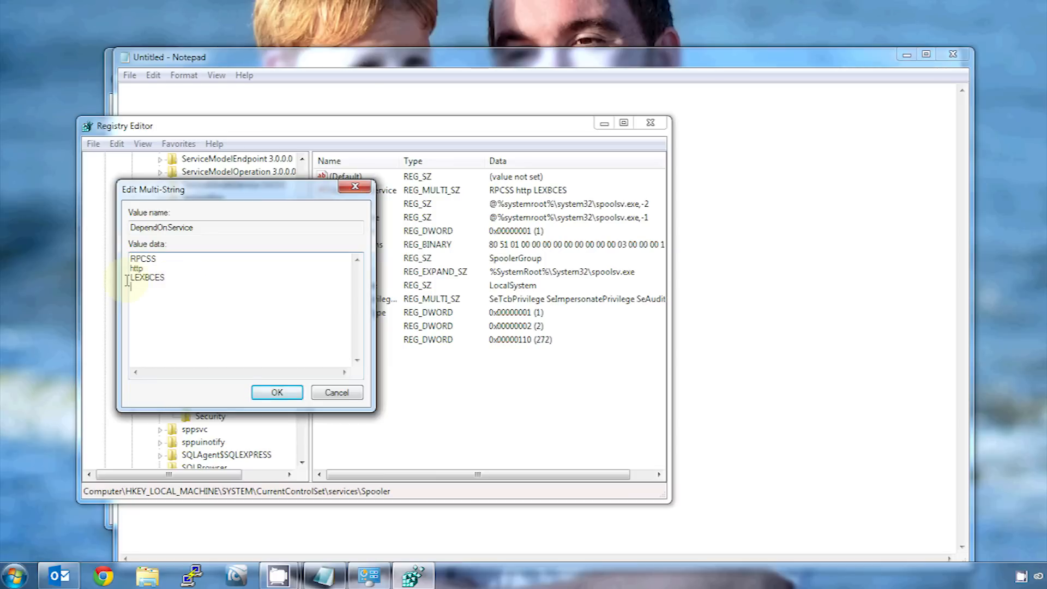
double_click(147, 277)
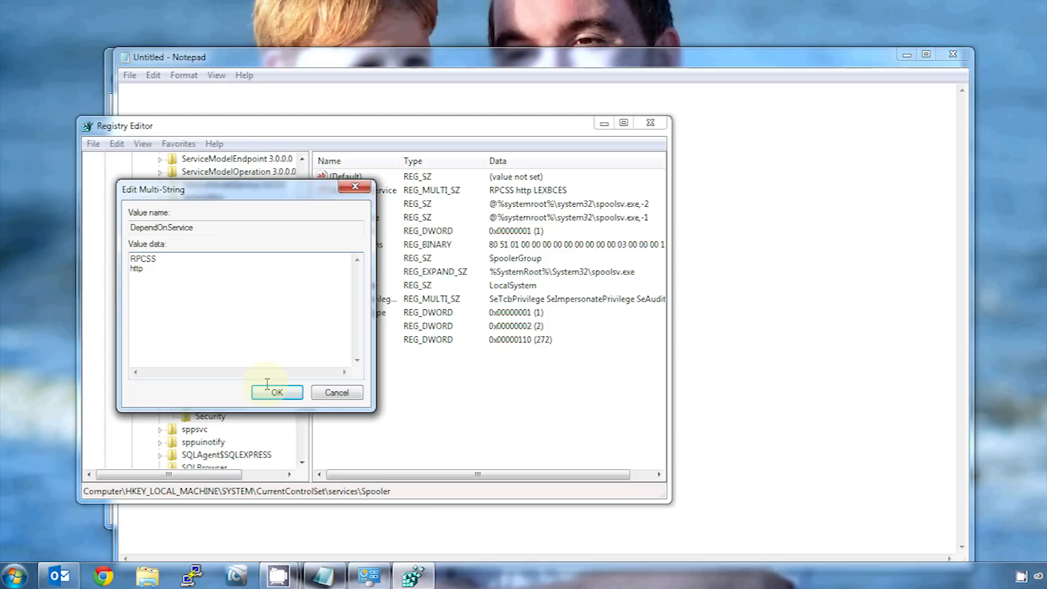
left_click(277, 392)
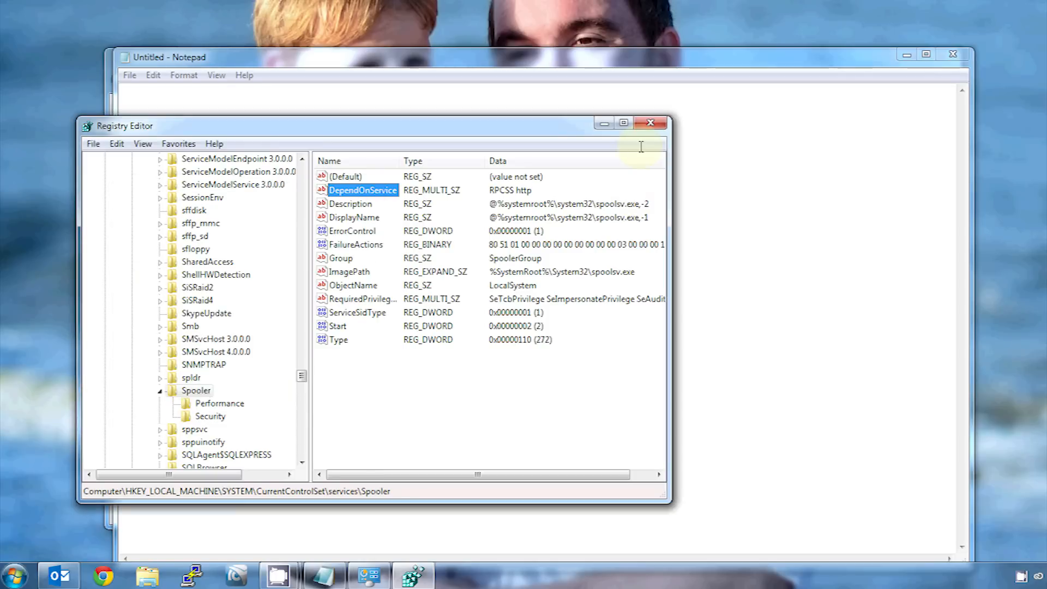
left_click(651, 122)
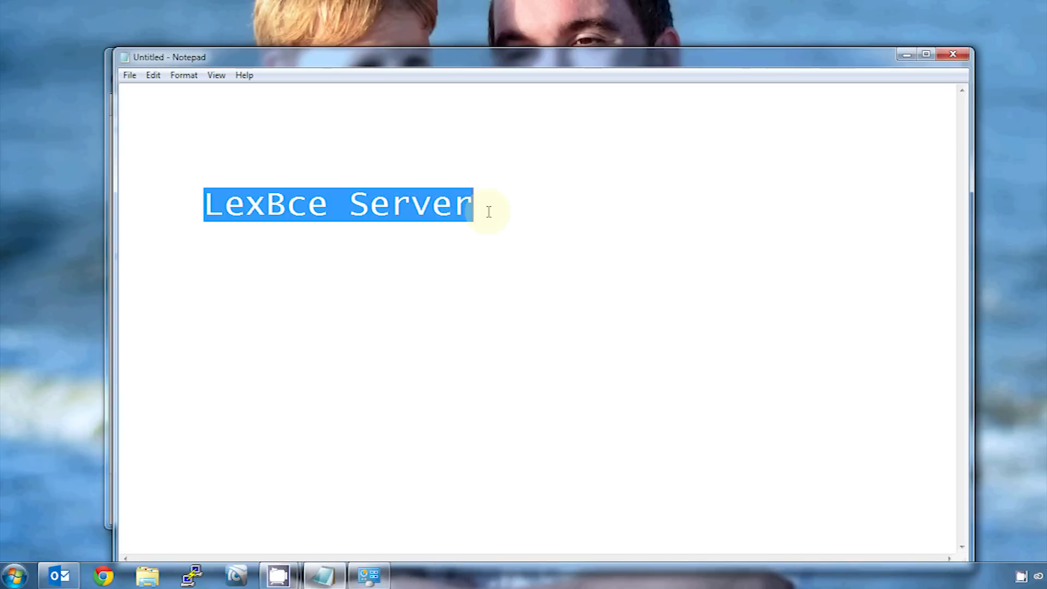
- Right-click Computer in the Start menu
right_click(211, 367)
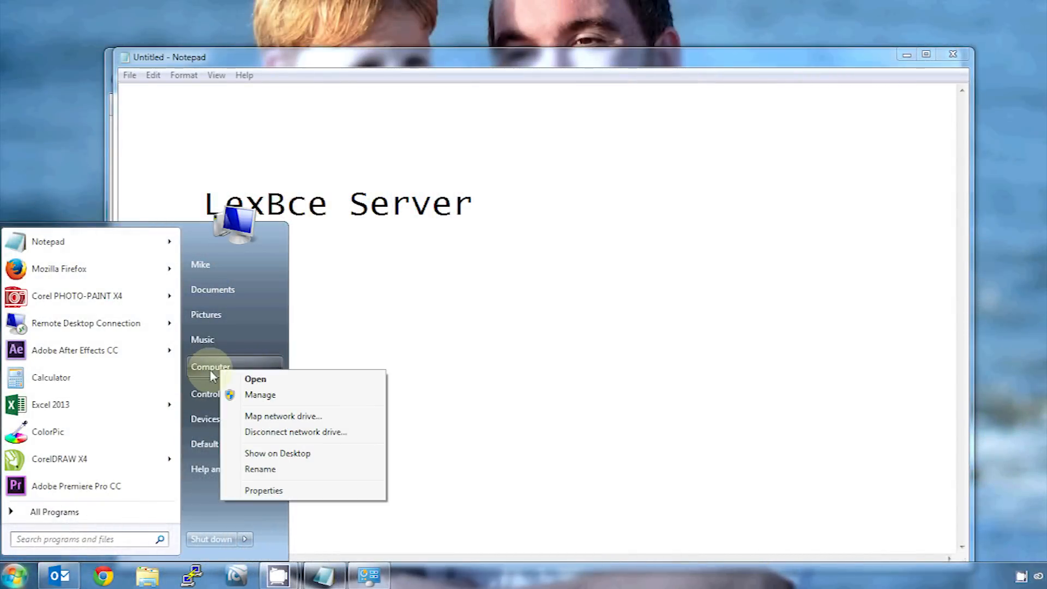
- Open Computer Properties and then Advanced system settings
left_click(263, 490)
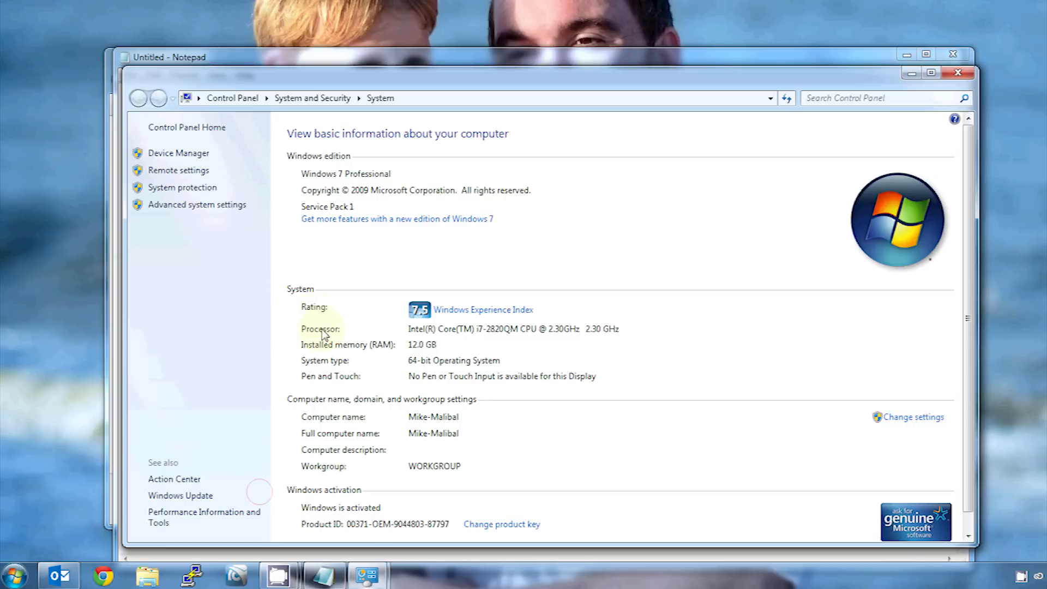
mouse_move(207, 207)
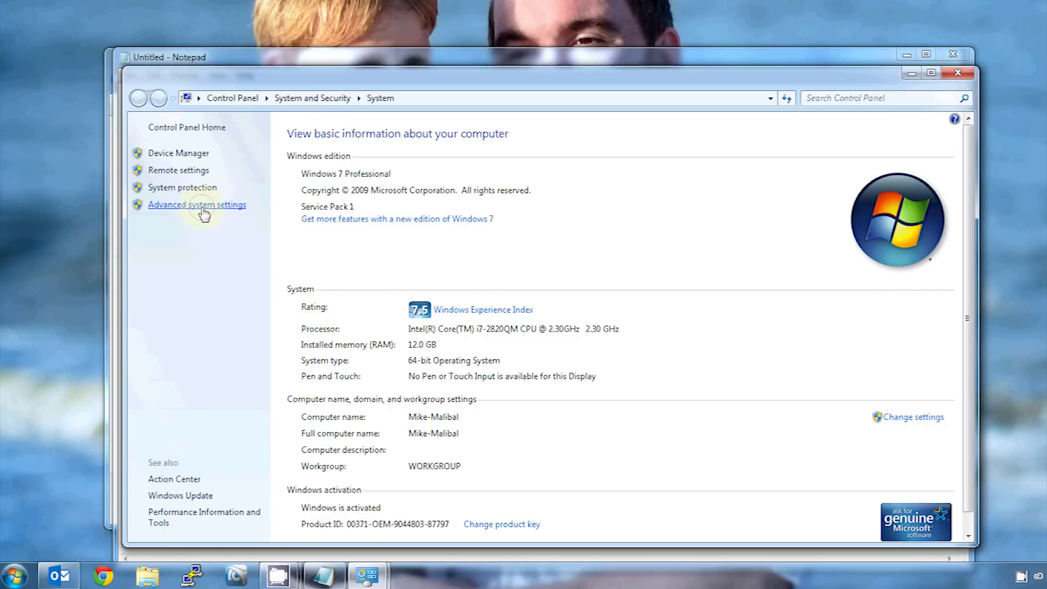
left_click(196, 205)
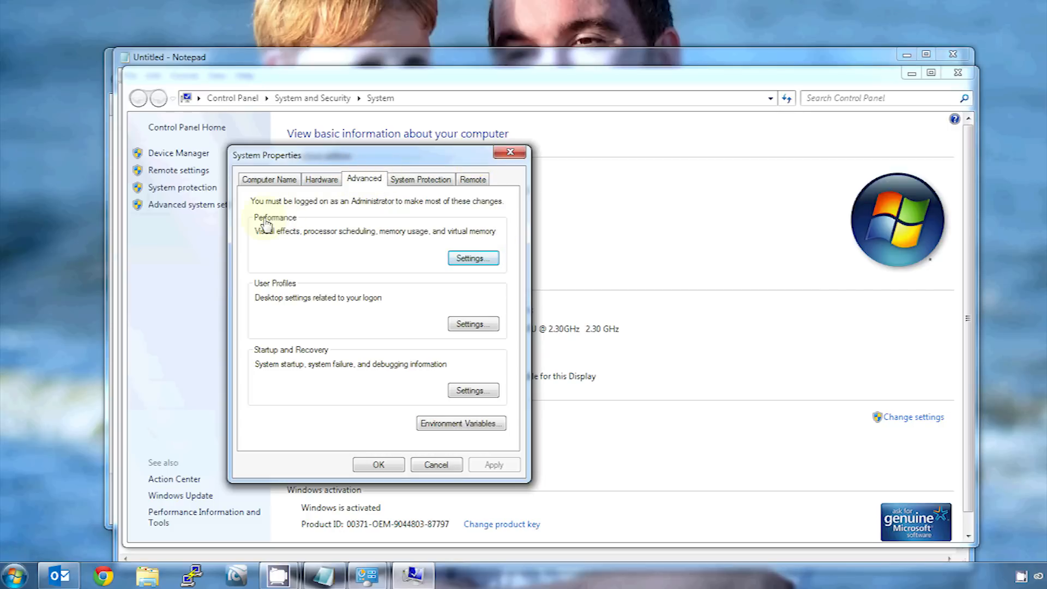
- Open Performance Settings to reach the Data Execution Prevention tab
left_click(472, 257)
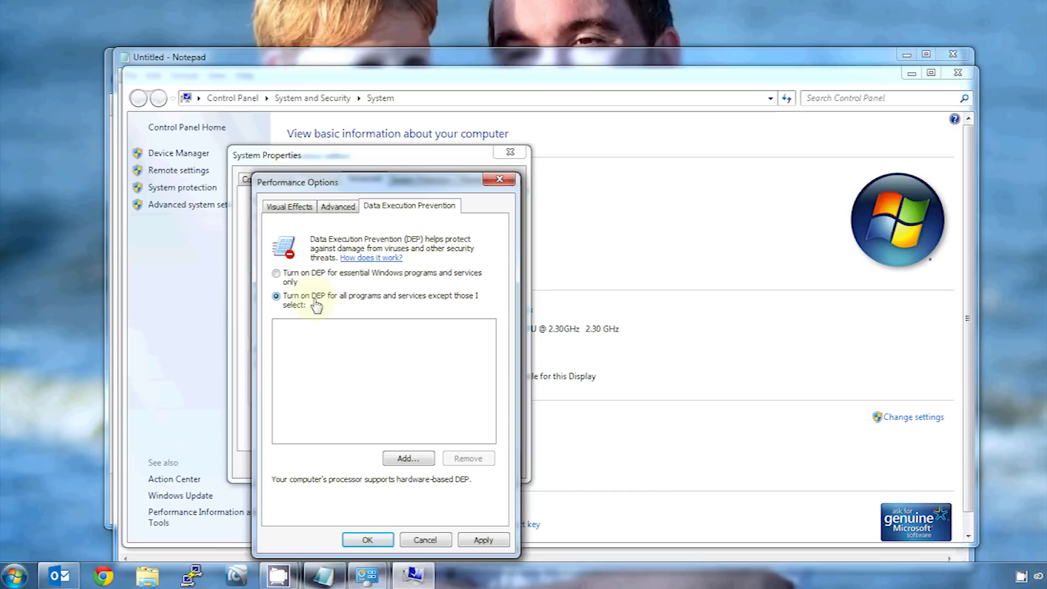
mouse_move(318, 306)
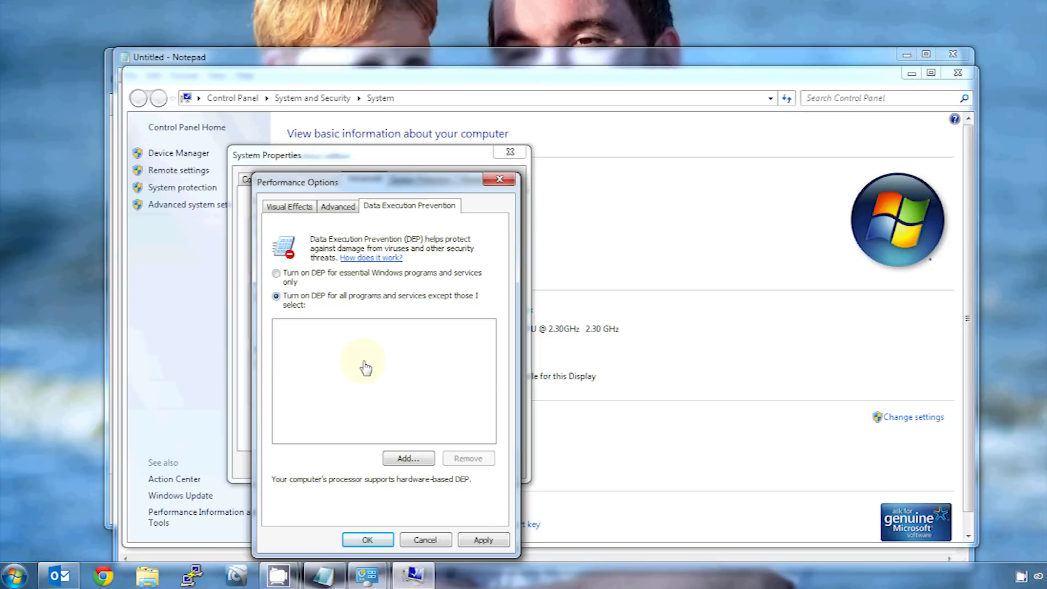
- Click Add... to browse System32 for a program to exempt from DEP
left_click(408, 457)
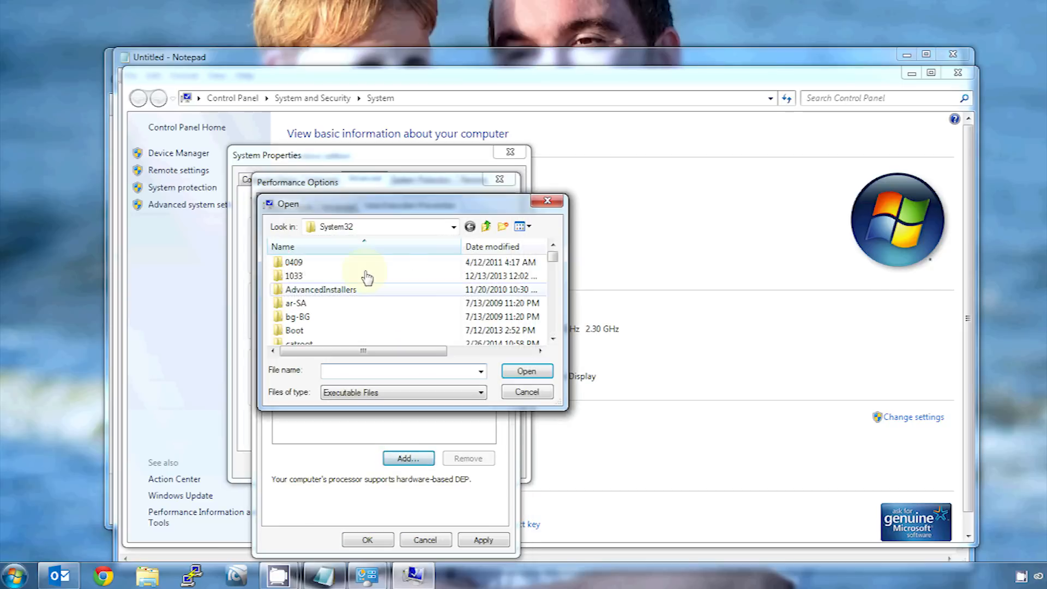